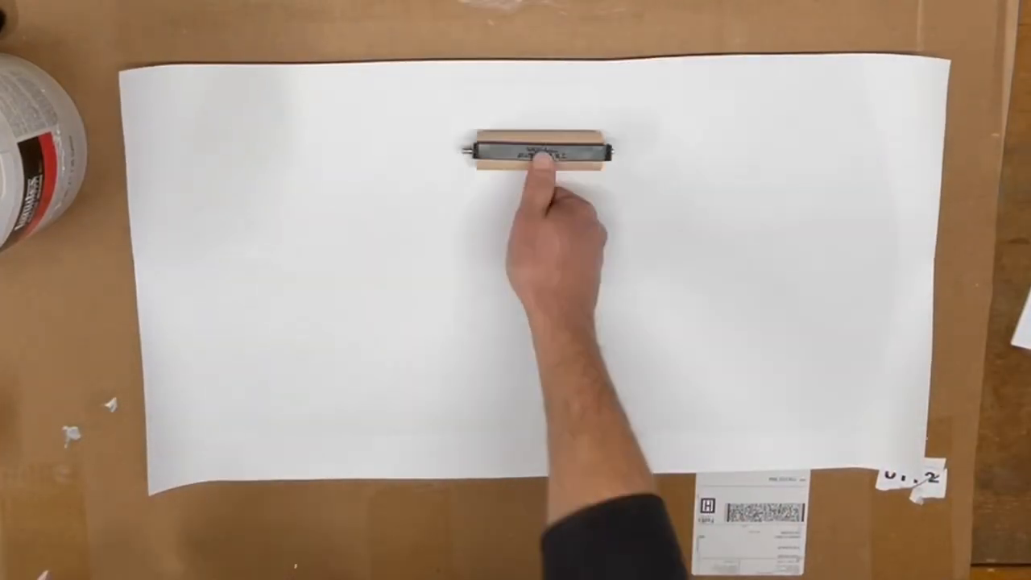
drag(535, 153, 467, 274)
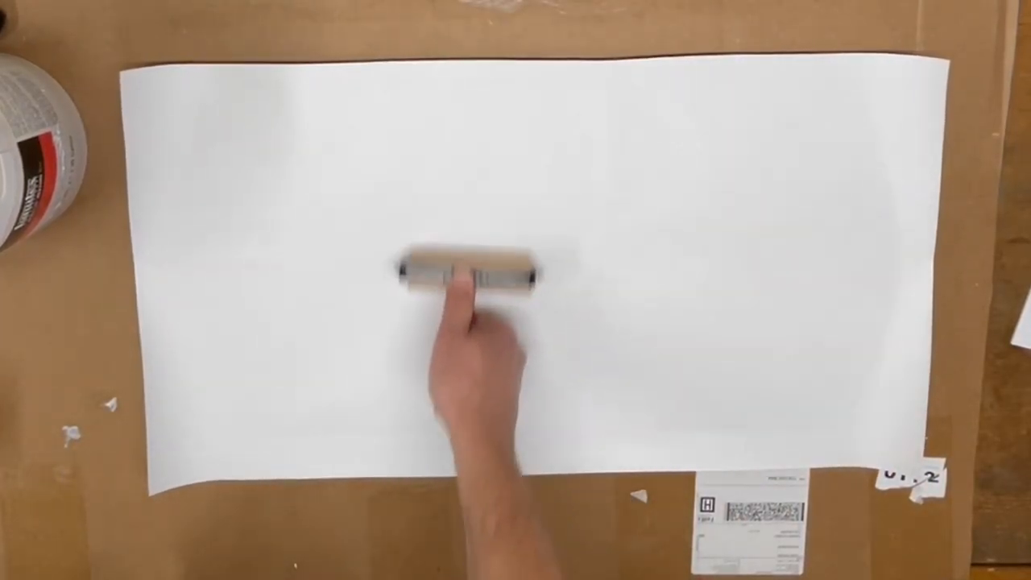